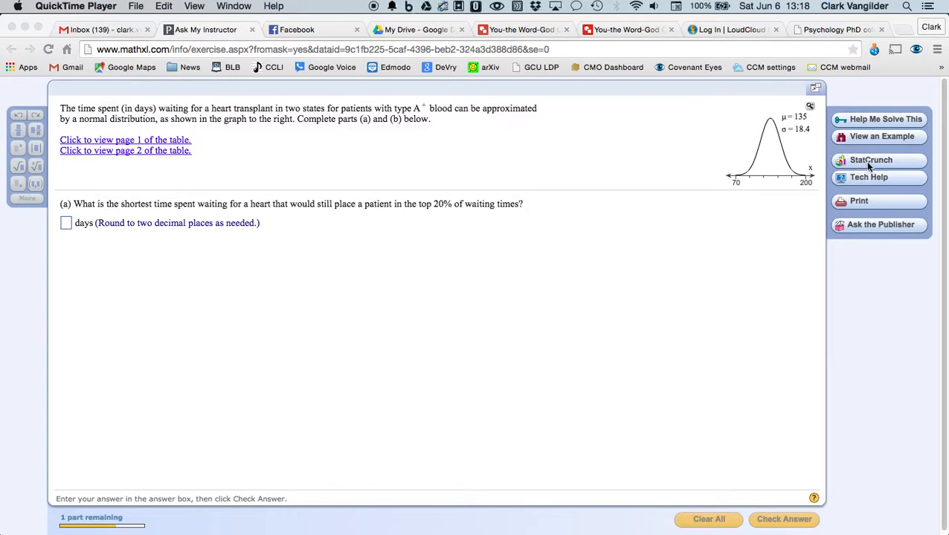
- Launch StatCrunch from the heart-transplant waiting-time exercise's side panel
{"action": "left_click", "coordinate": [872, 160]}
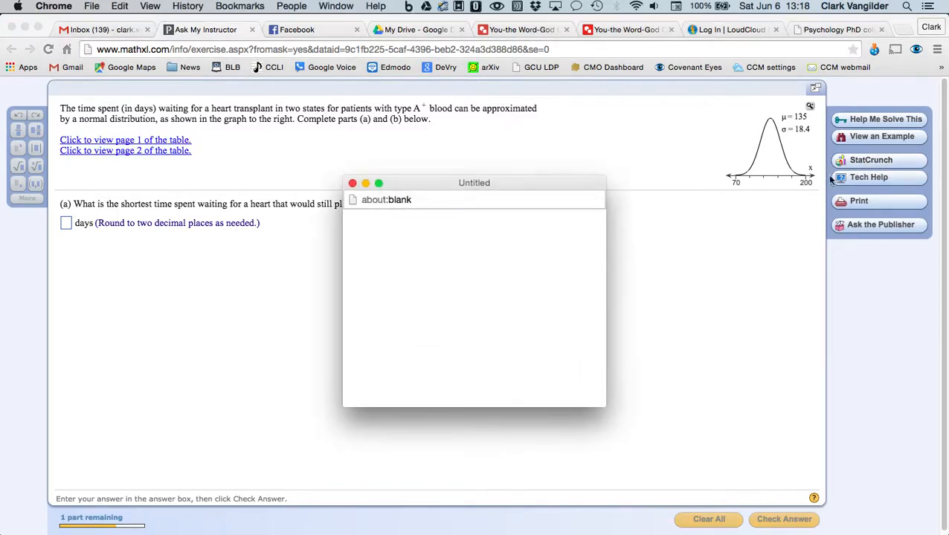
{"action": "left_click", "coordinate": [870, 161]}
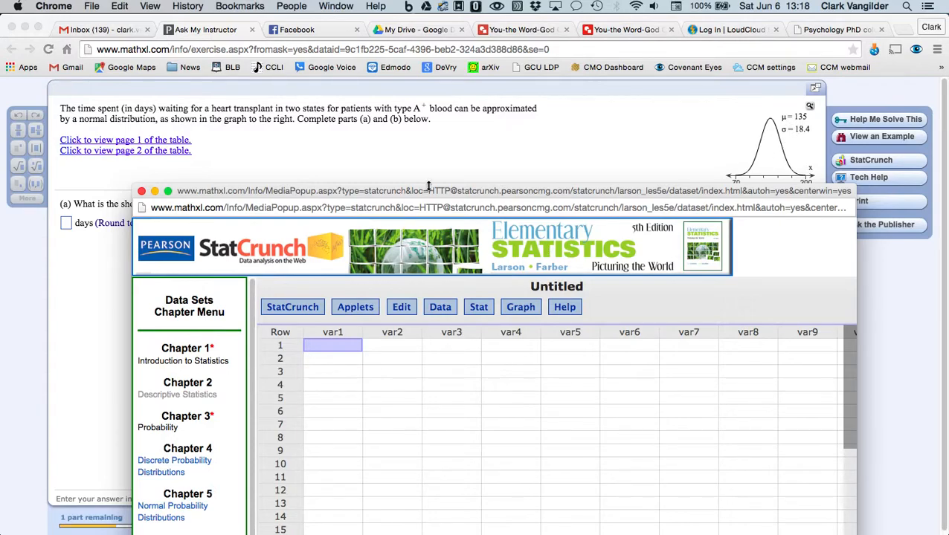
- Move the StatCrunch window higher and bring up the Stat > Calculators list
{"action": "left_click_drag", "start_coordinate": [428, 191], "coordinate": [428, 63]}
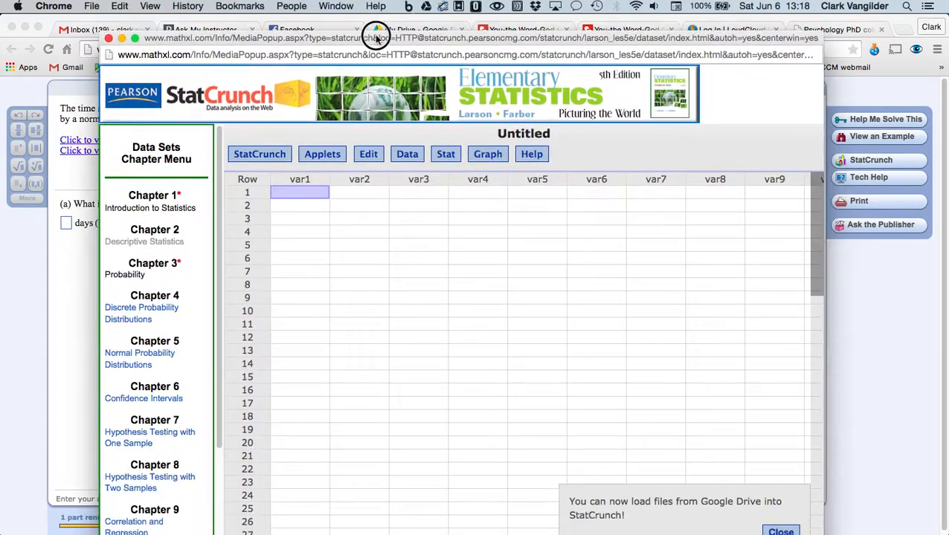
{"action": "left_click", "coordinate": [435, 137]}
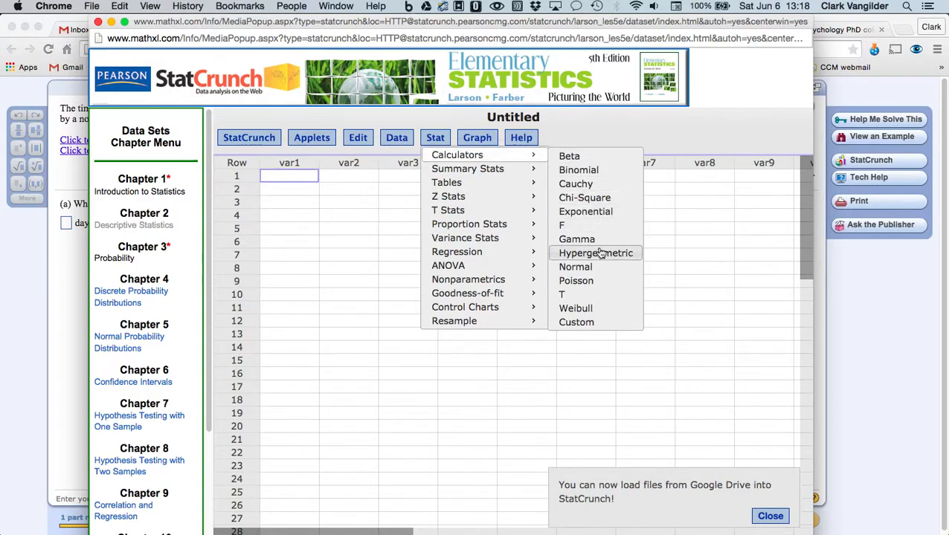
{"action": "mouse_move", "coordinate": [576, 267]}
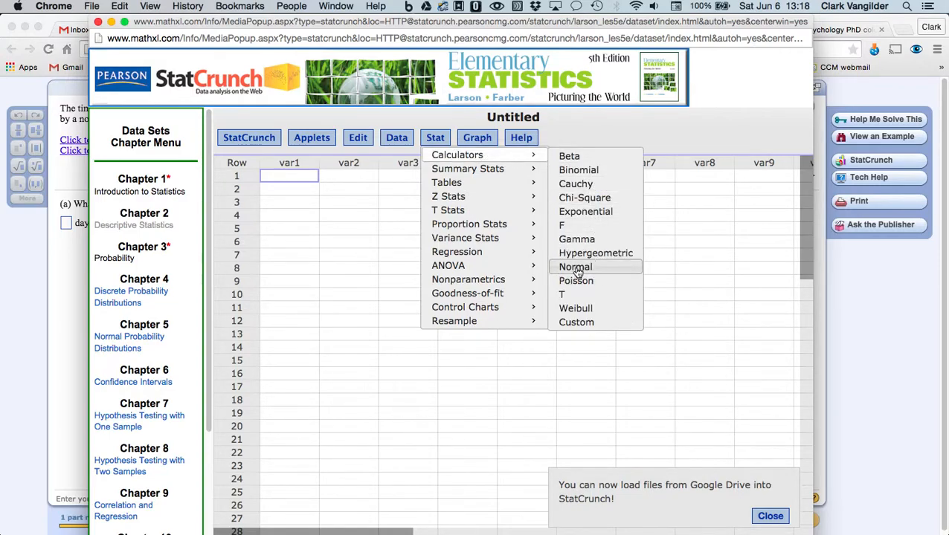
- In the Normal calculator with mean 135, SD 18.4, compute the P(X ≥ x)=0.2 cutoff ≈150.49 and return to the exercise
{"action": "left_click", "coordinate": [574, 266]}
{"action": "type", "text": "135"}
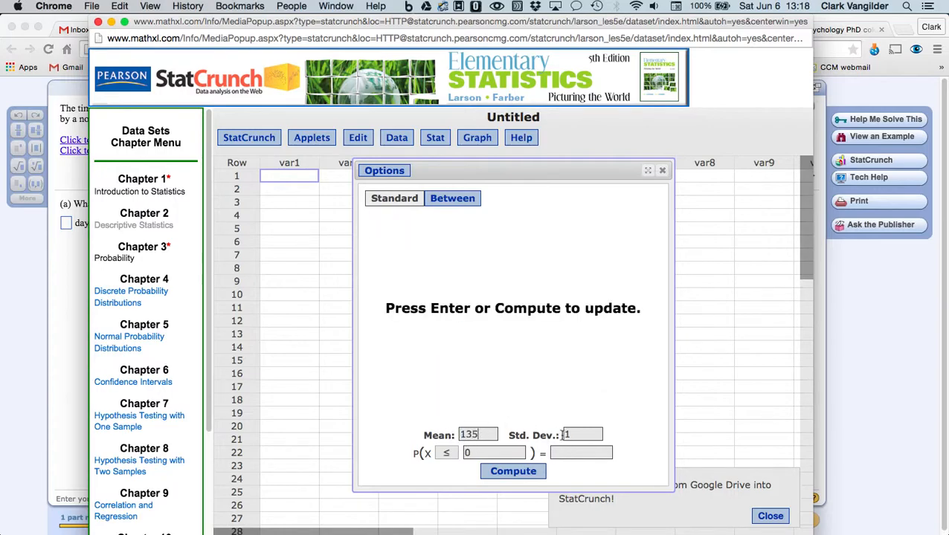
{"action": "type", "text": "18."}
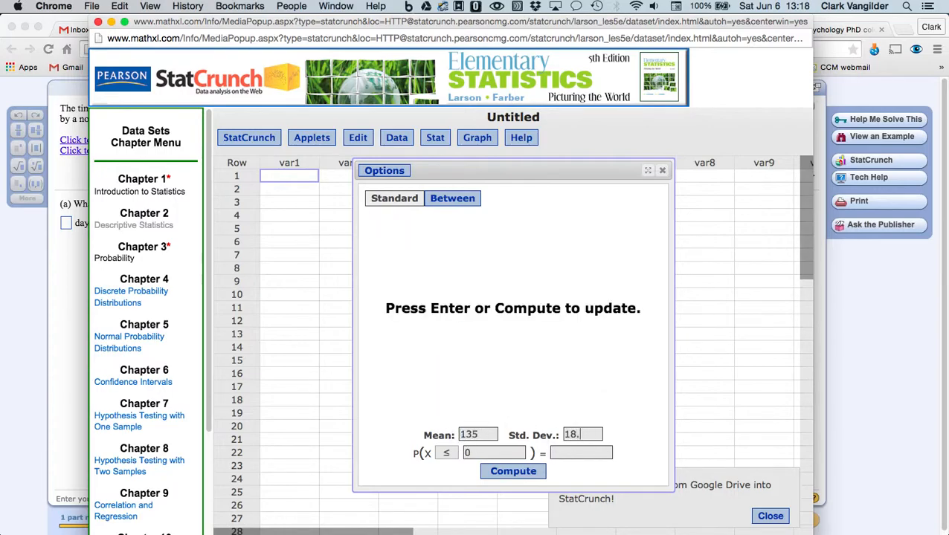
{"action": "type", "text": "4"}
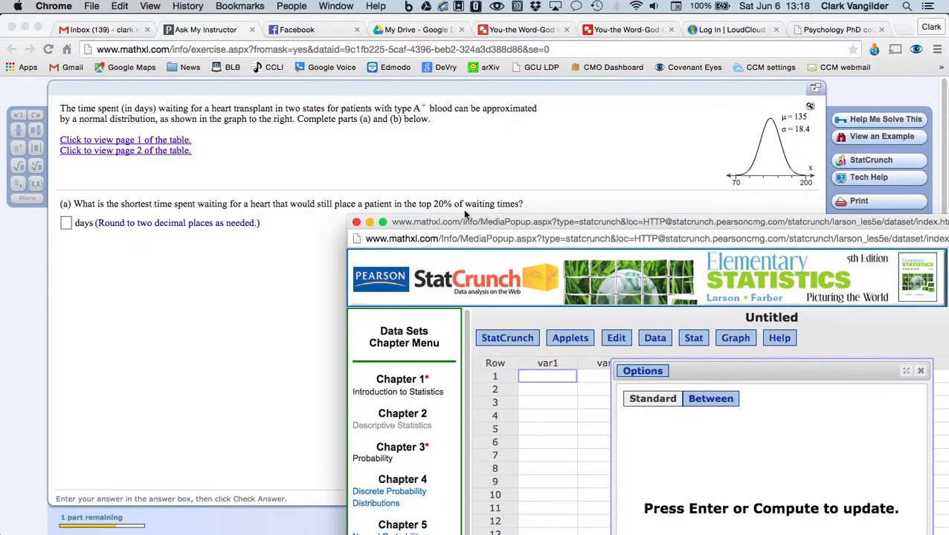
{"action": "mouse_move", "coordinate": [562, 226]}
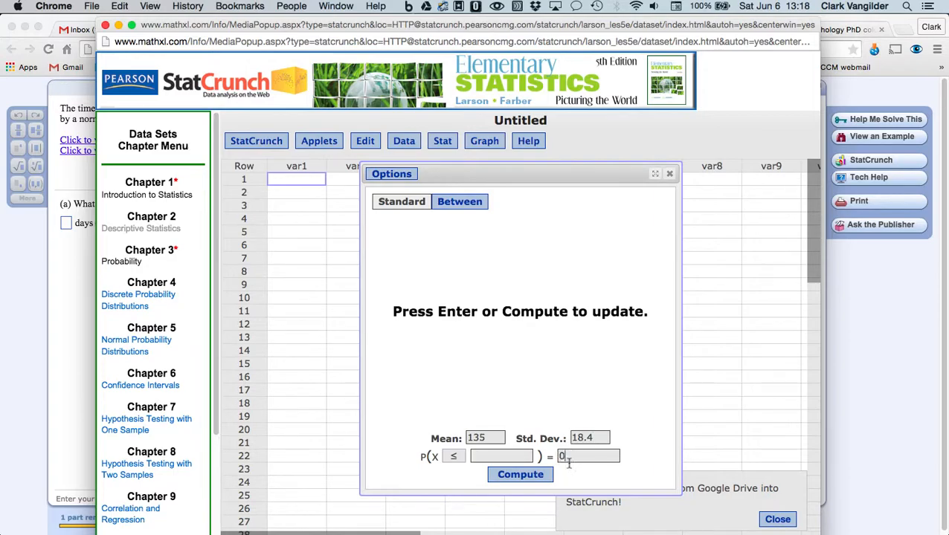
{"action": "left_click", "coordinate": [452, 455]}
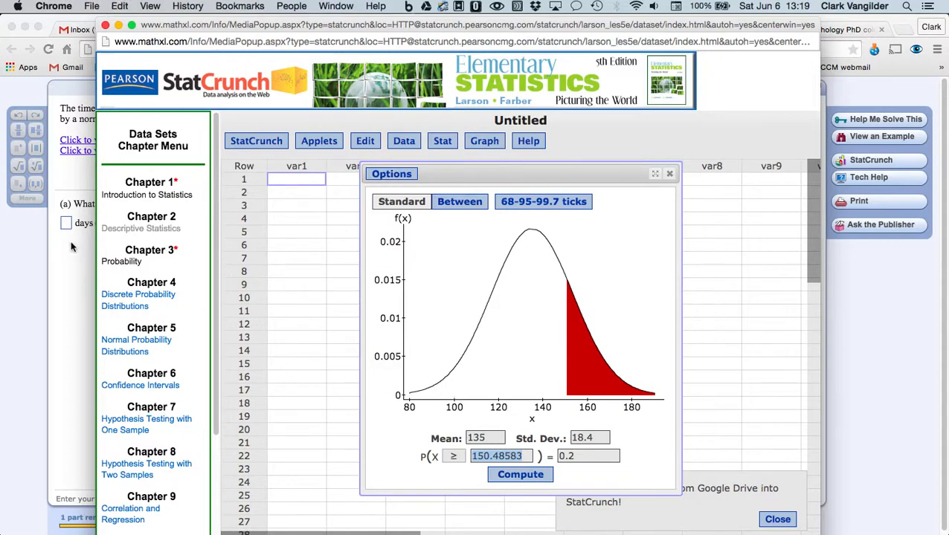
{"action": "left_click", "coordinate": [777, 519]}
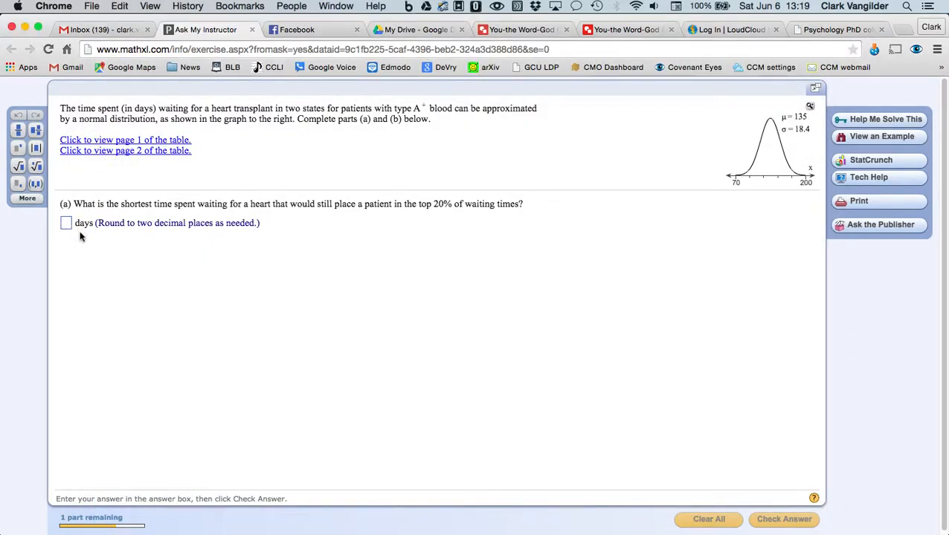
- Answer part (a) with 150.4858 days, check it as correct, and reveal part (b)
{"action": "type", "text": "150.4858"}
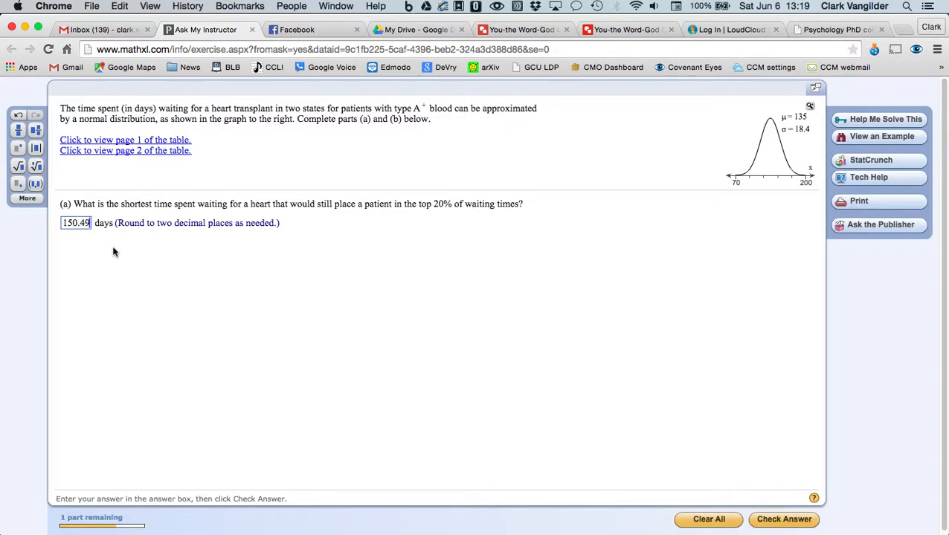
{"action": "left_click", "coordinate": [783, 519]}
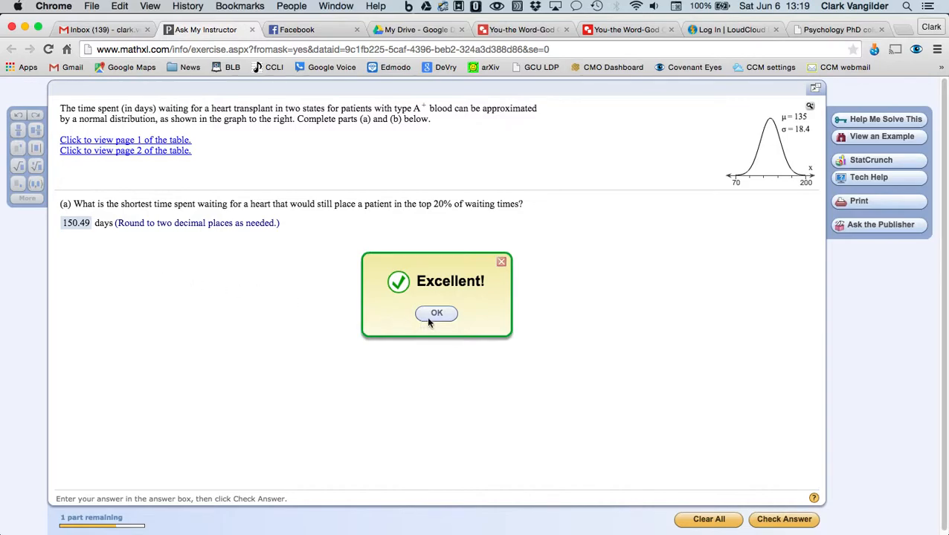
{"action": "left_click", "coordinate": [437, 312]}
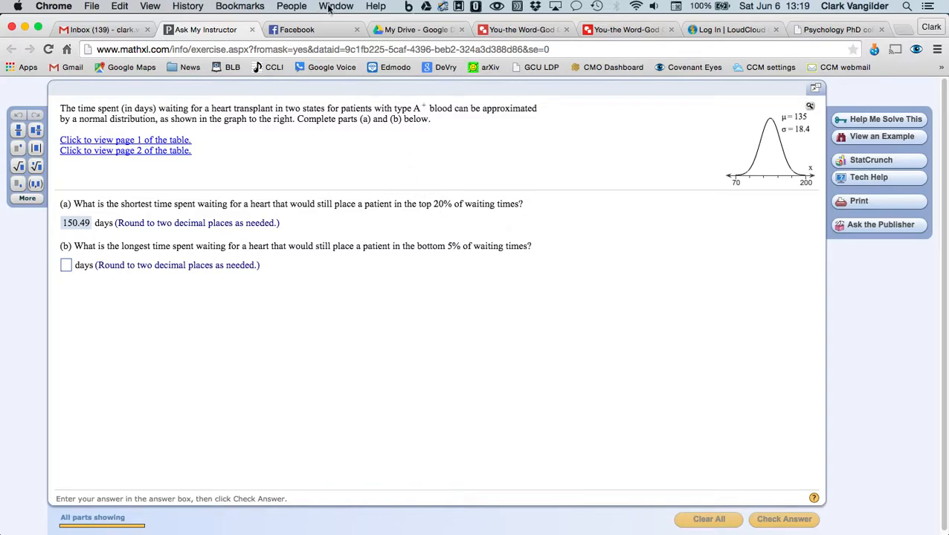
- Back in StatCrunch, compute the P(X ≤ x)=0.05 cutoff ≈104.73 days and return to the exercise
{"action": "left_click", "coordinate": [870, 161]}
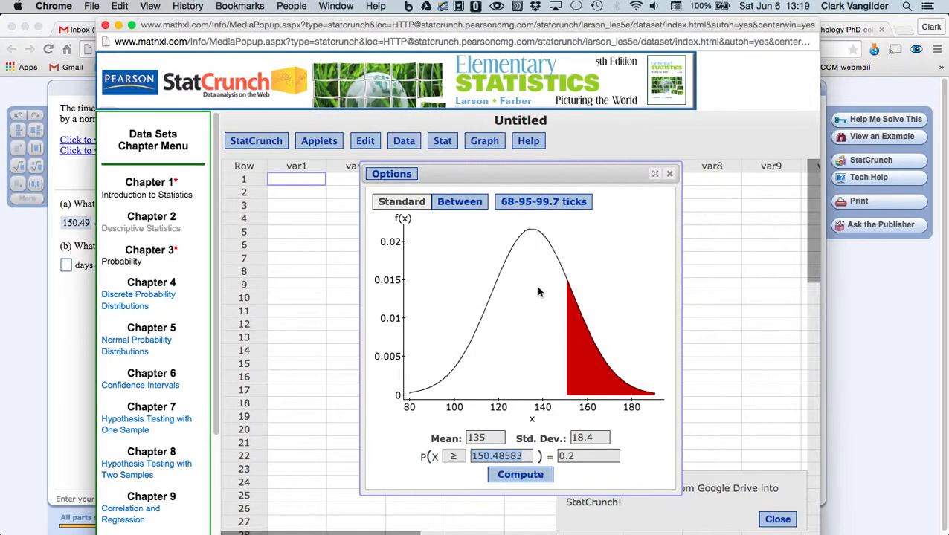
{"action": "left_click", "coordinate": [587, 455]}
{"action": "type", "text": "0.05"}
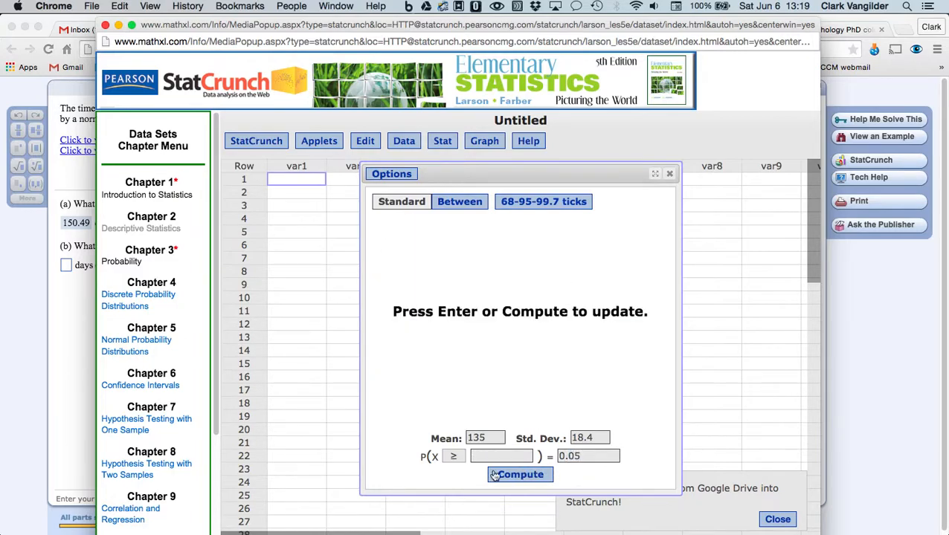
{"action": "left_click", "coordinate": [521, 474]}
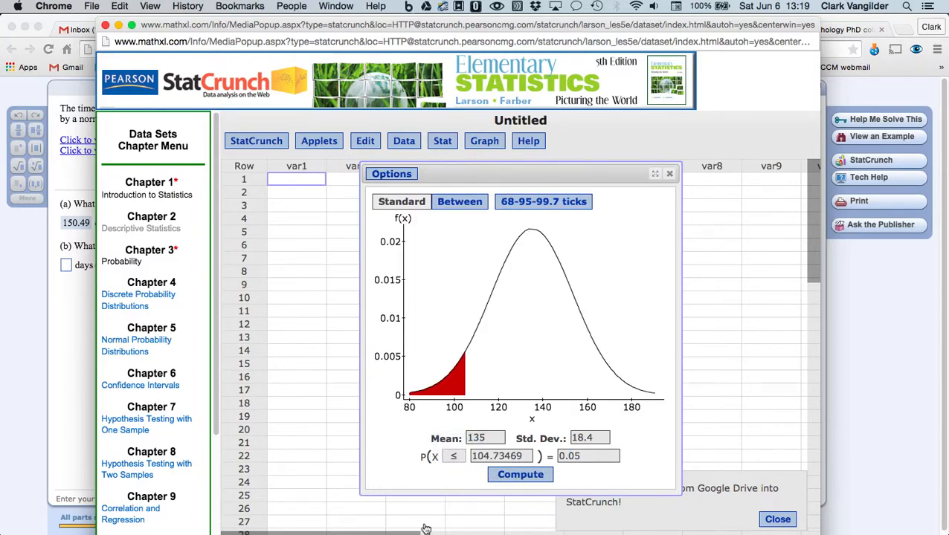
{"action": "left_click", "coordinate": [521, 475]}
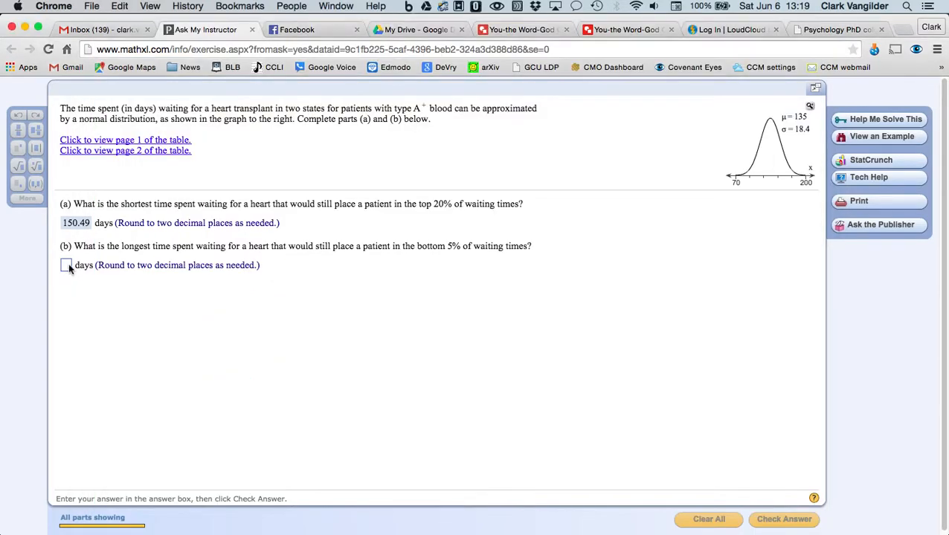
- Answer part (b) with 104.73469 days and check it as correct
{"action": "type", "text": "104.73469"}
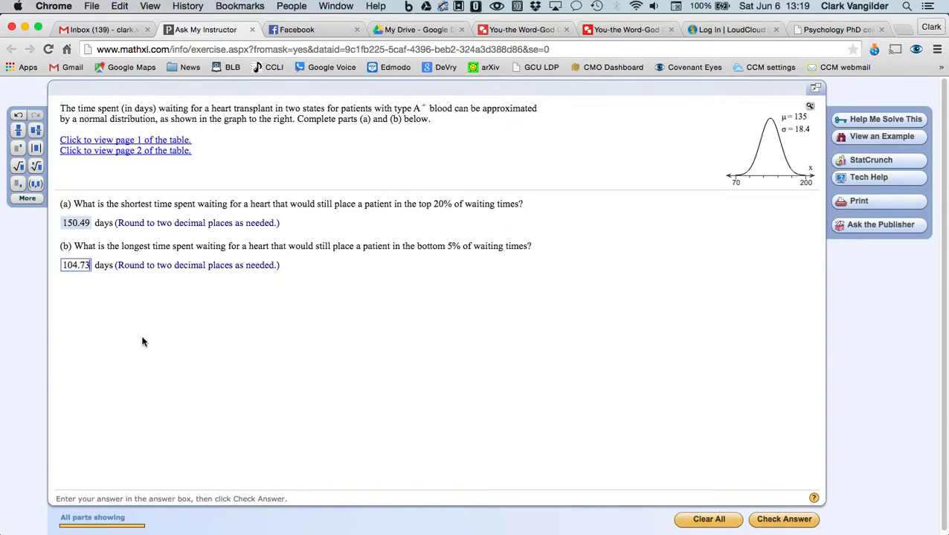
{"action": "left_click", "coordinate": [783, 519]}
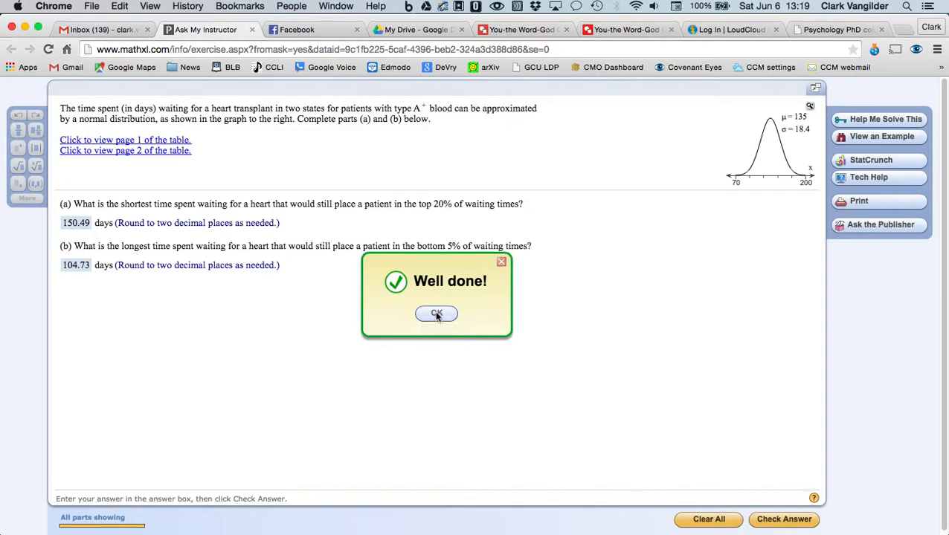